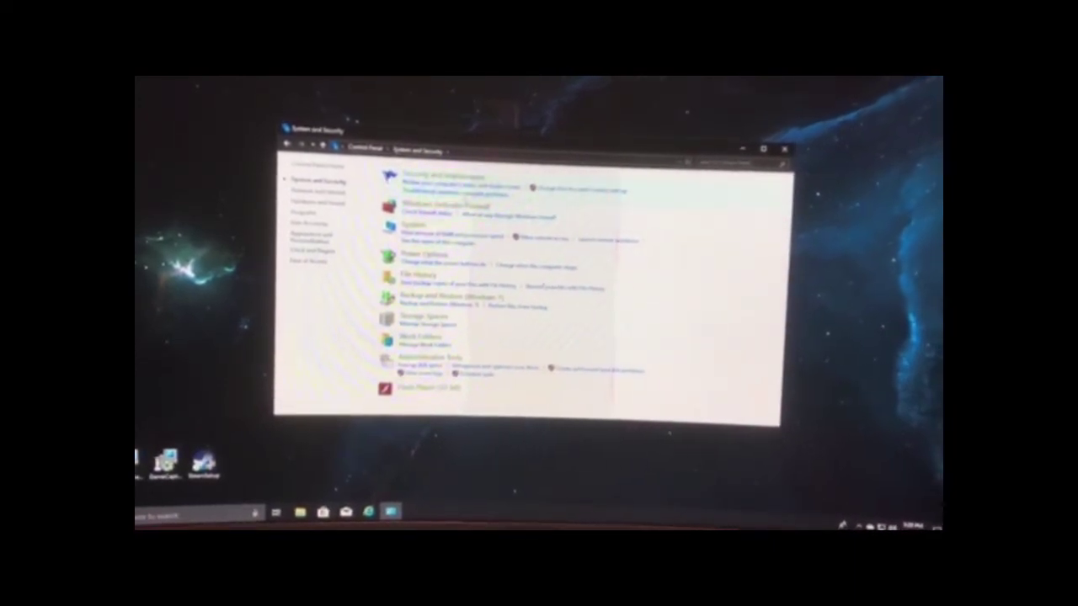
Step: Open the System page showing Windows edition, processor and installed RAM
{"action": "left_click", "coordinate": [400, 226]}
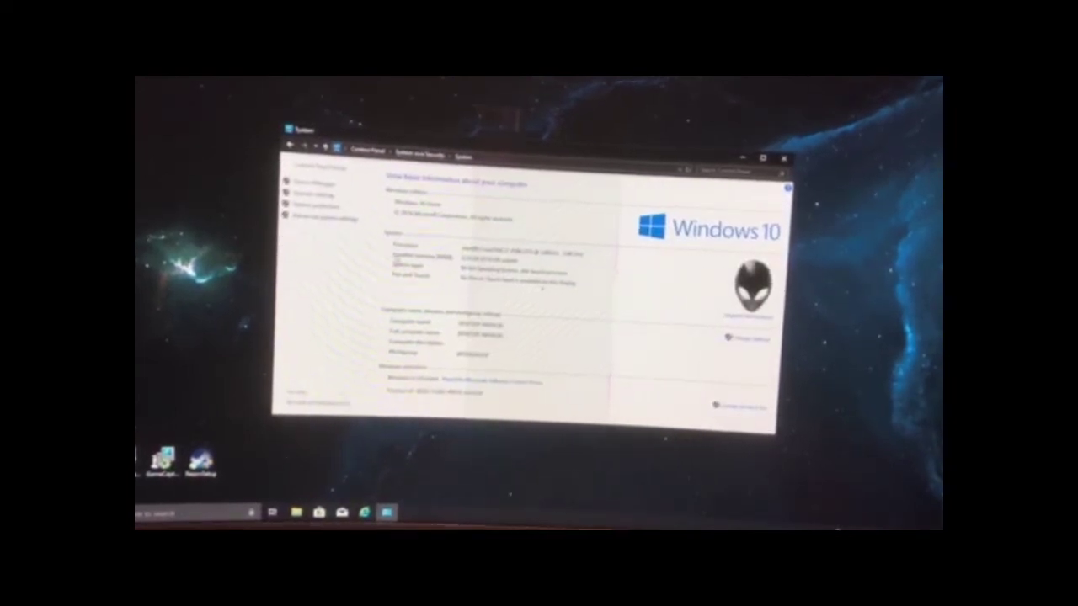